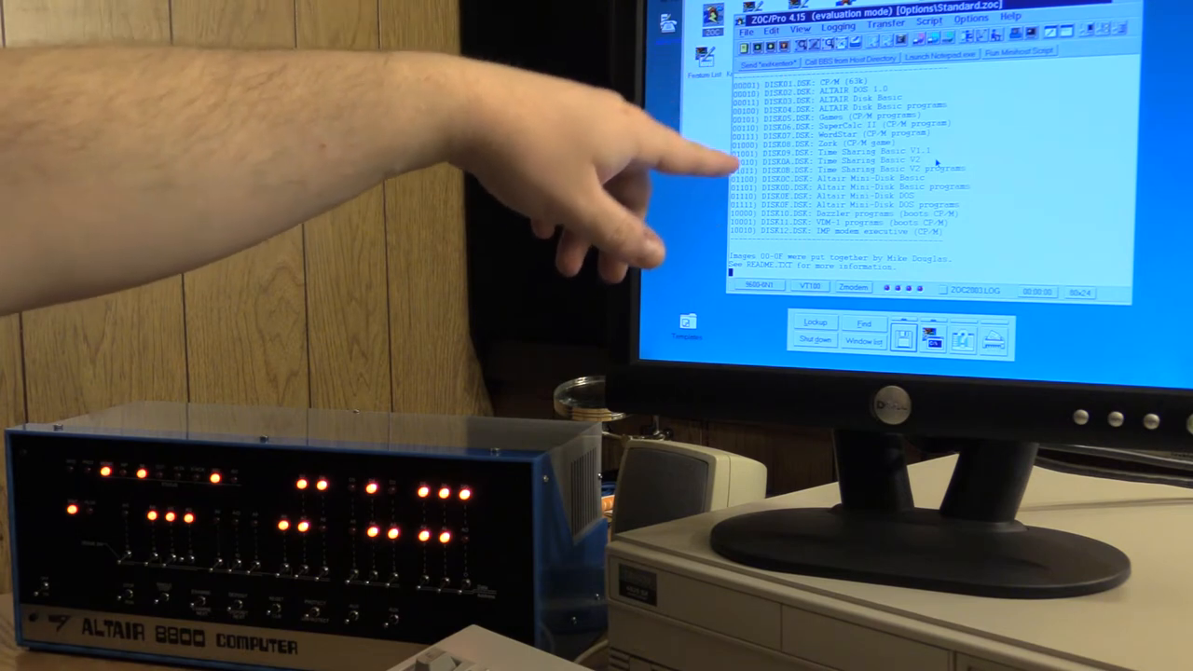
pyautogui.moveTo(652, 214)
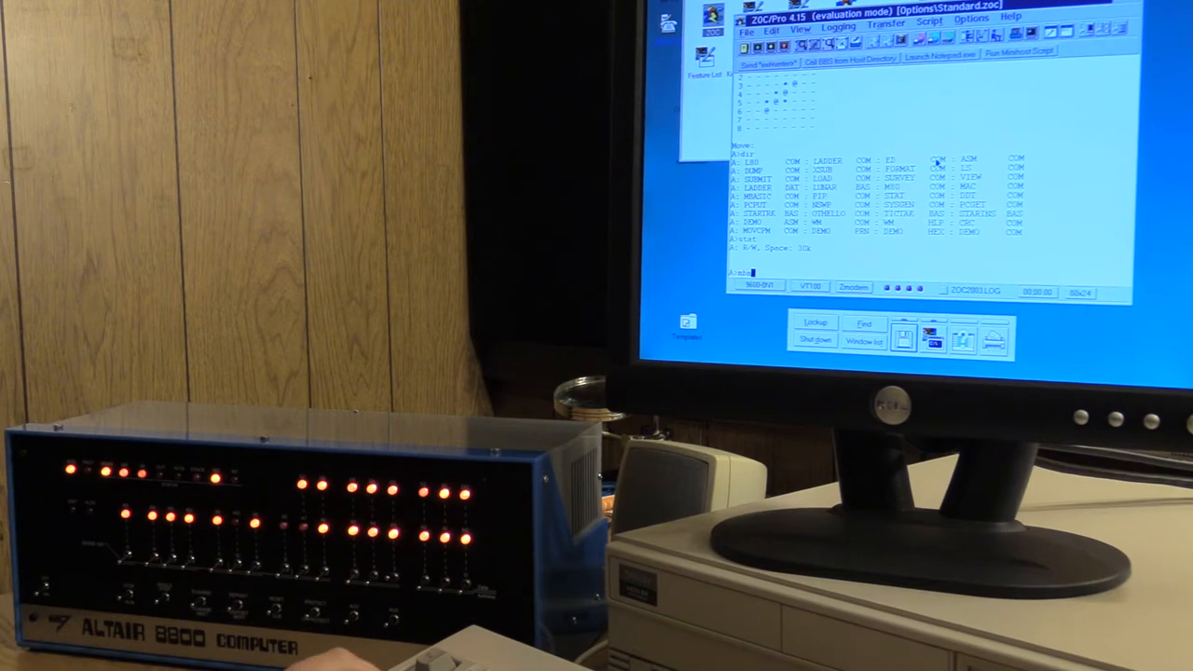
pyautogui.write('mbasic')
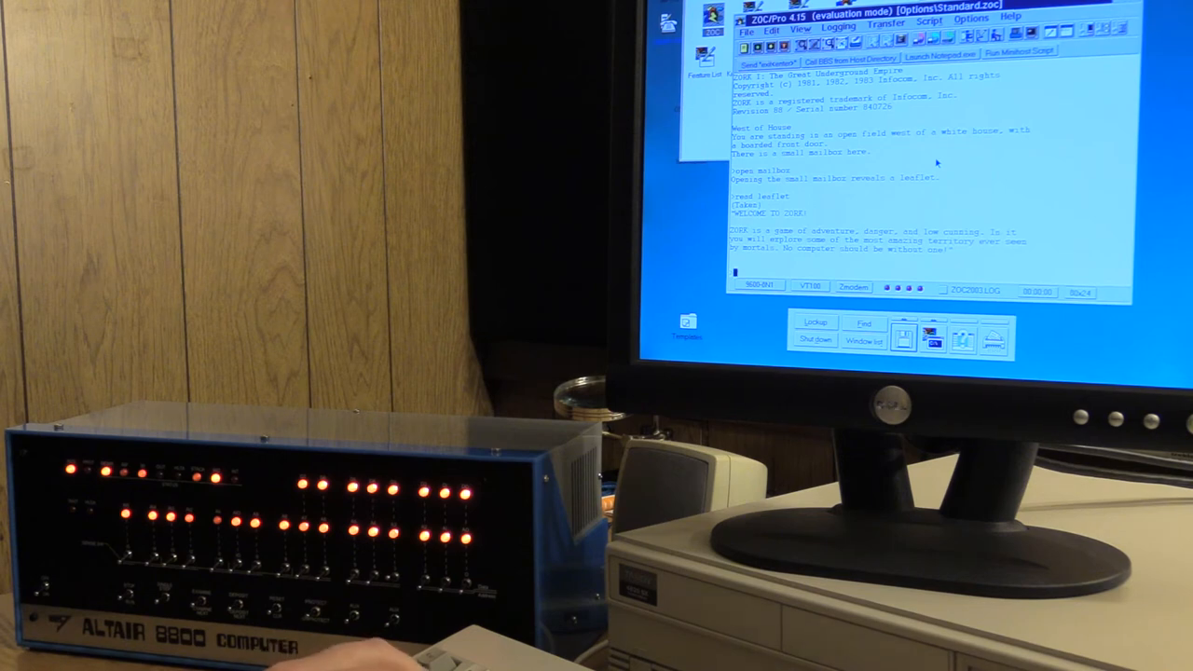
pyautogui.write('quit')
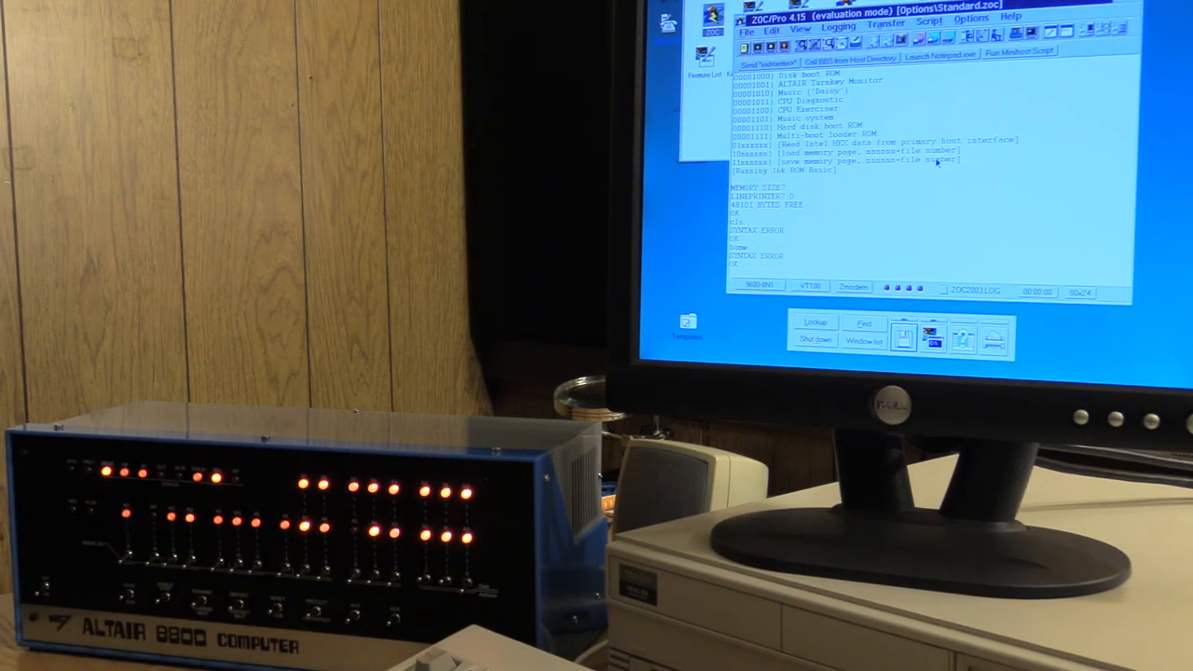
pyautogui.write('PRINT')
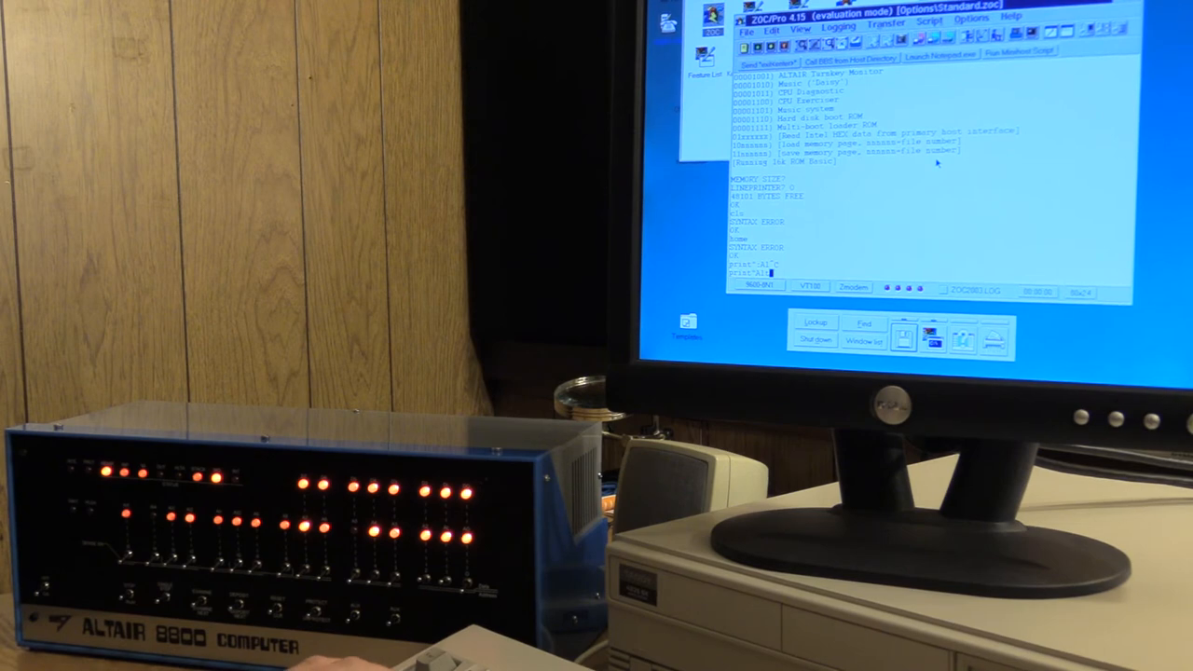
pyautogui.write('Altair rocks')
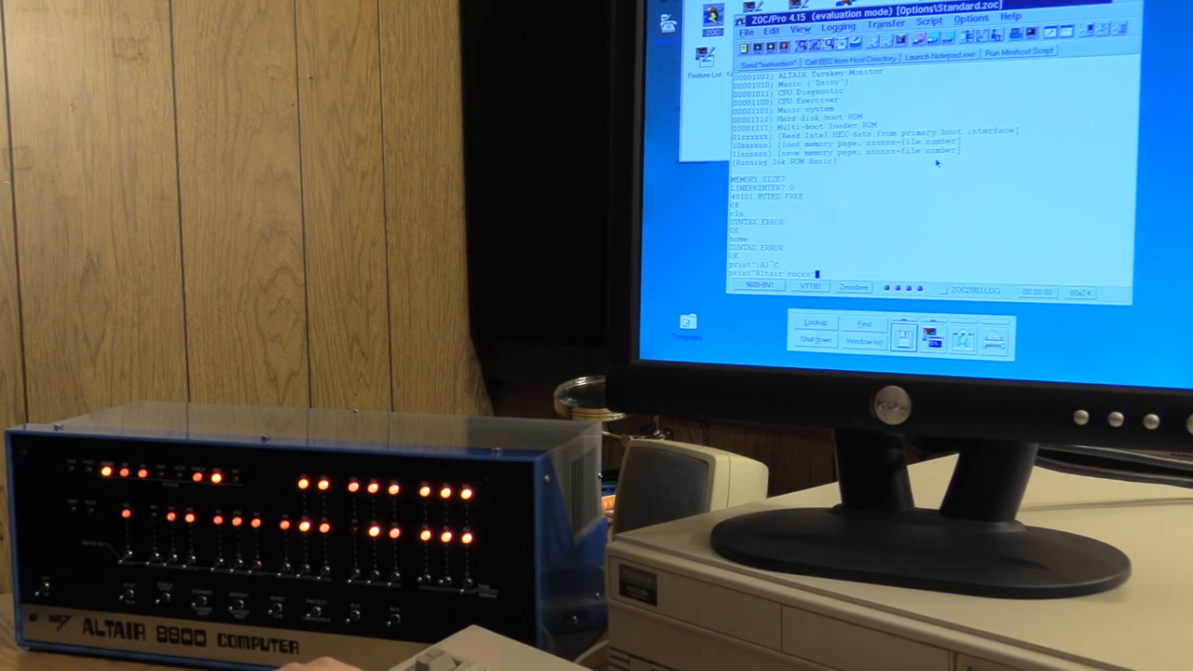